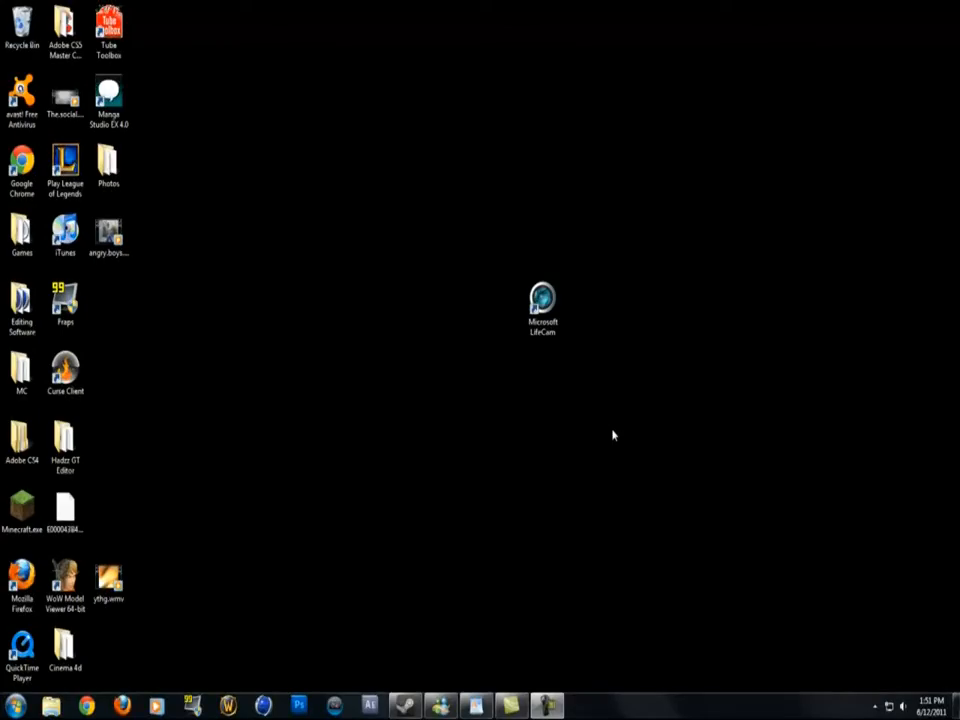
mouse_move(620, 388)
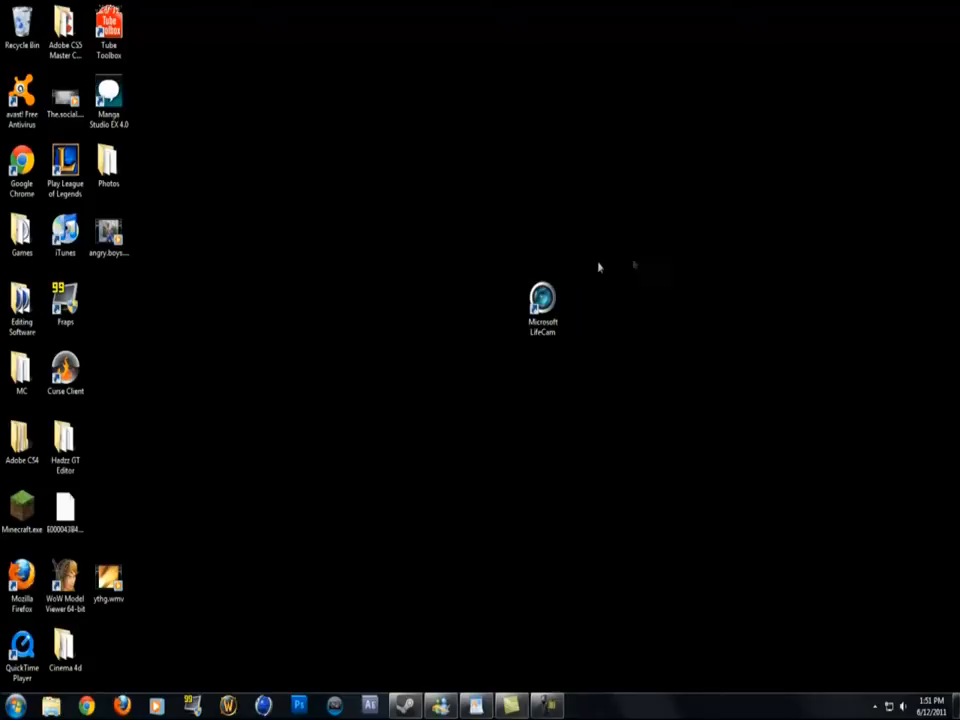
mouse_move(540, 256)
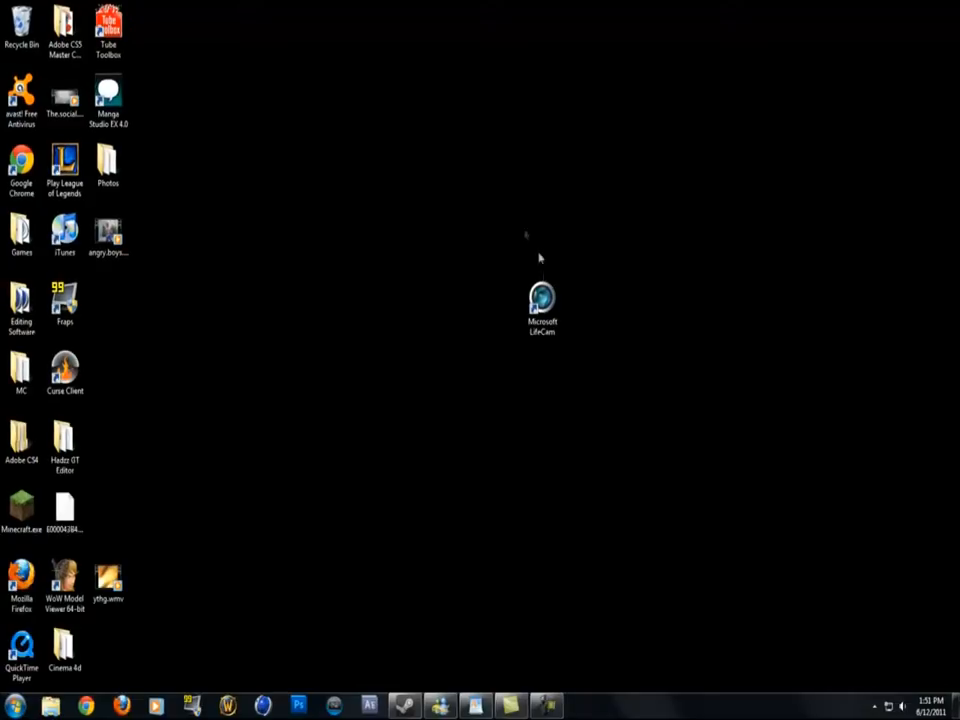
Launch LifeCam from its desktop shortcut and show the camera settings panel.
click(542, 300)
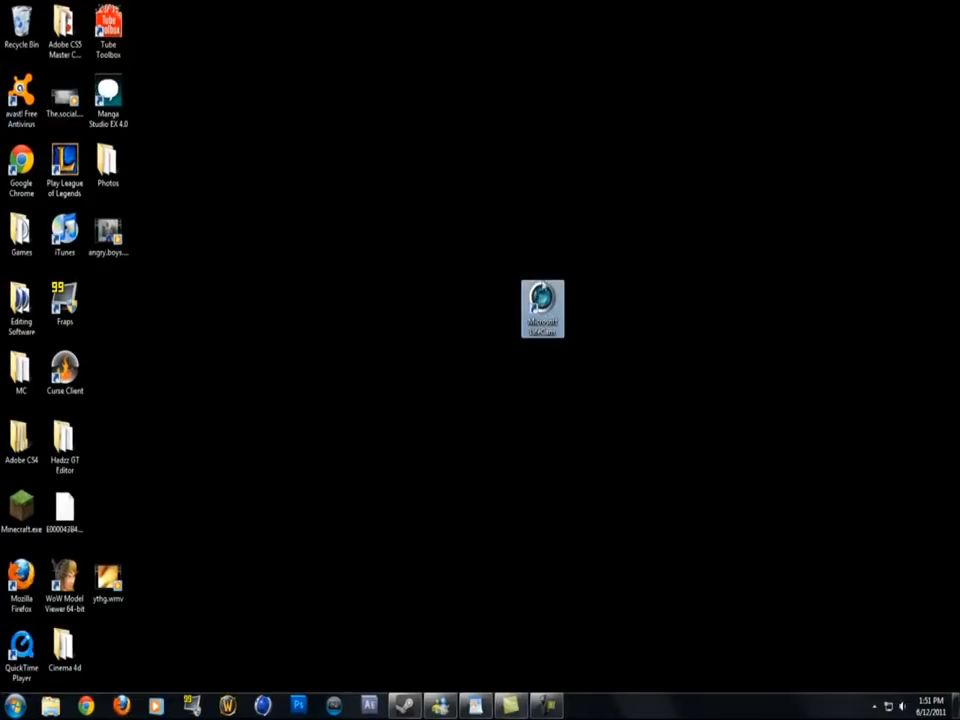
double_click(542, 308)
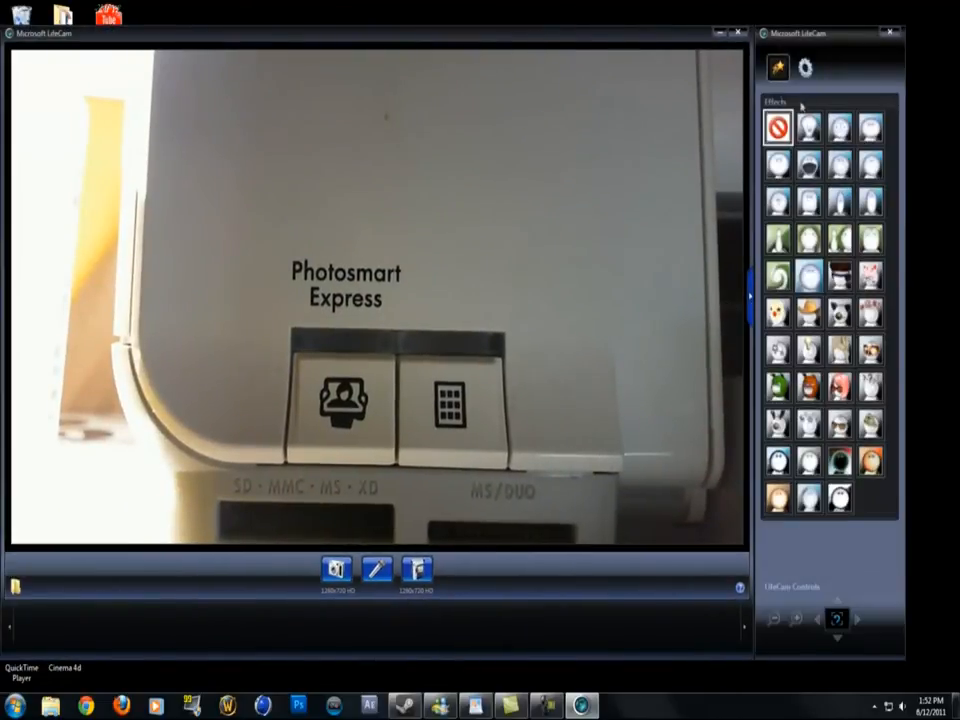
click(806, 68)
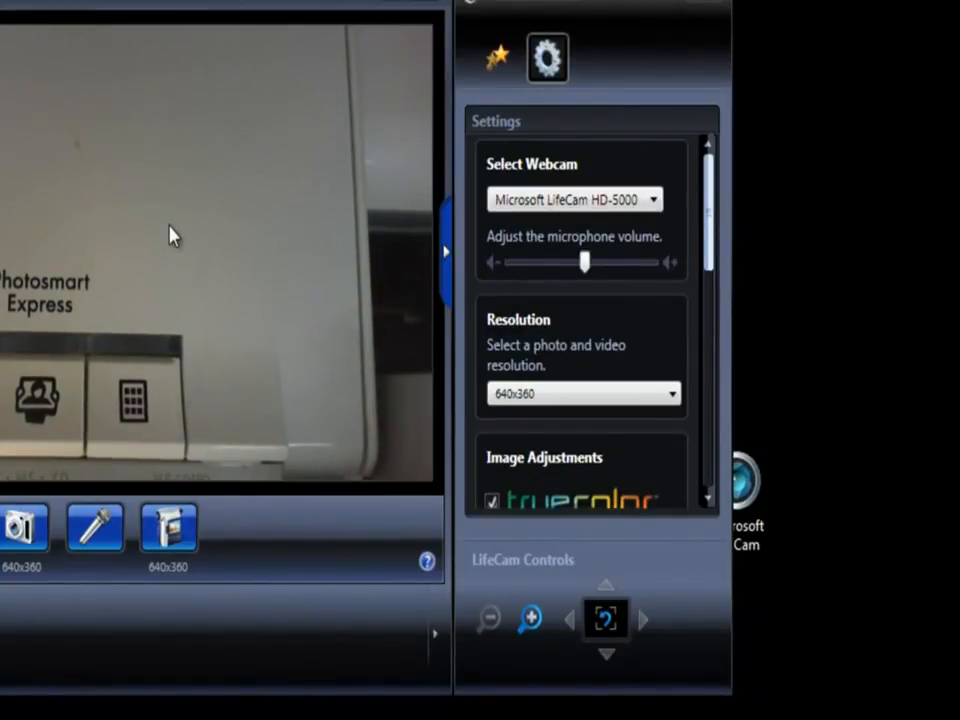
scroll(down, 3)
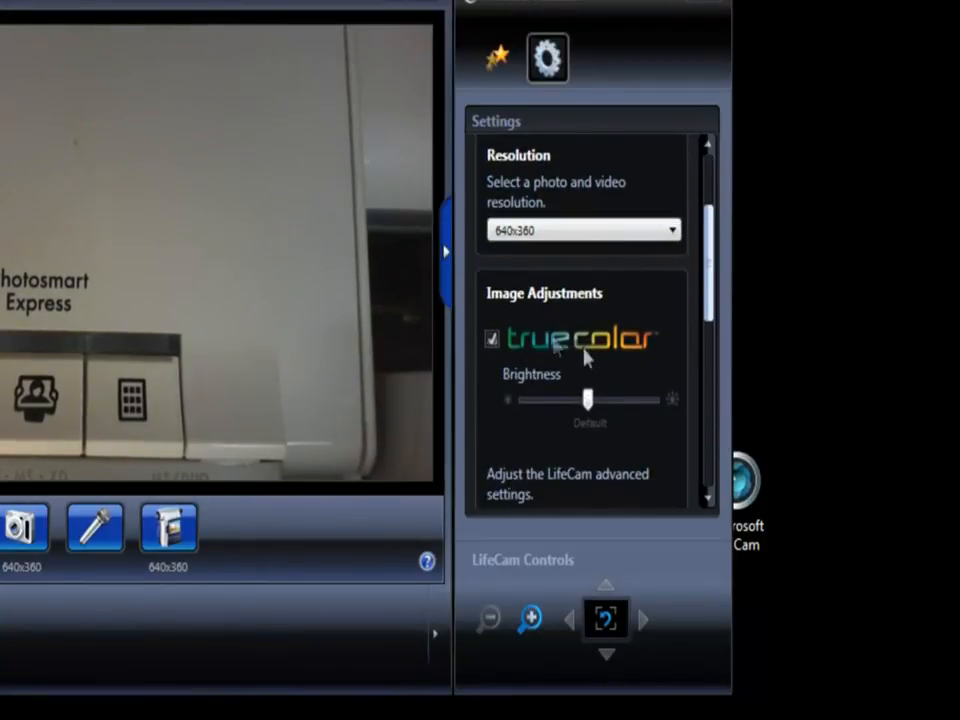
mouse_move(528, 344)
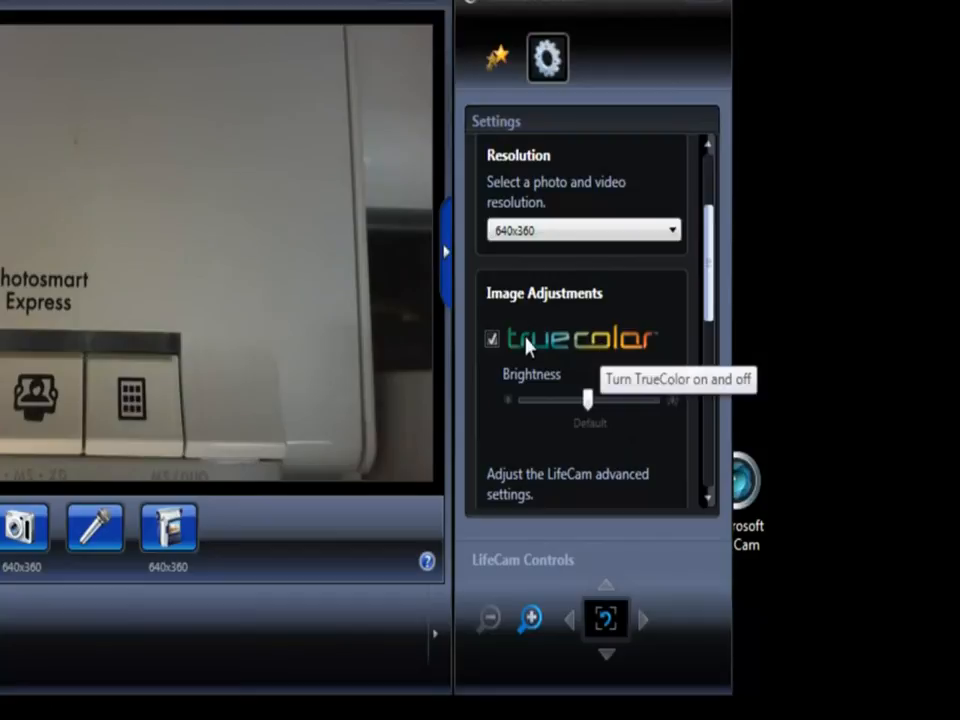
click(492, 338)
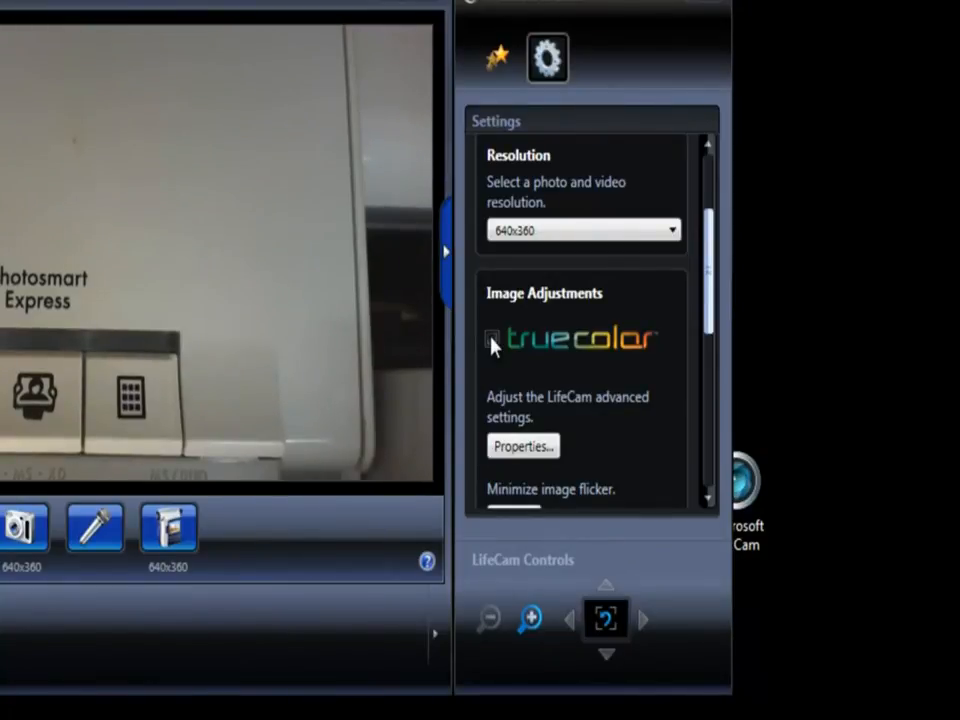
click(492, 338)
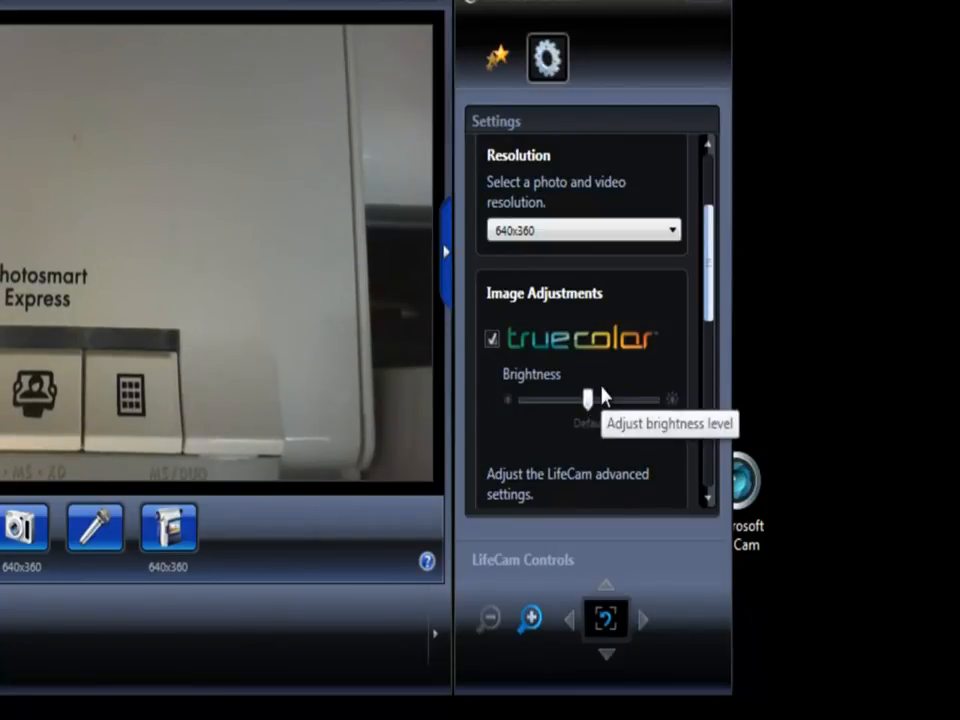
scroll(down, 3)
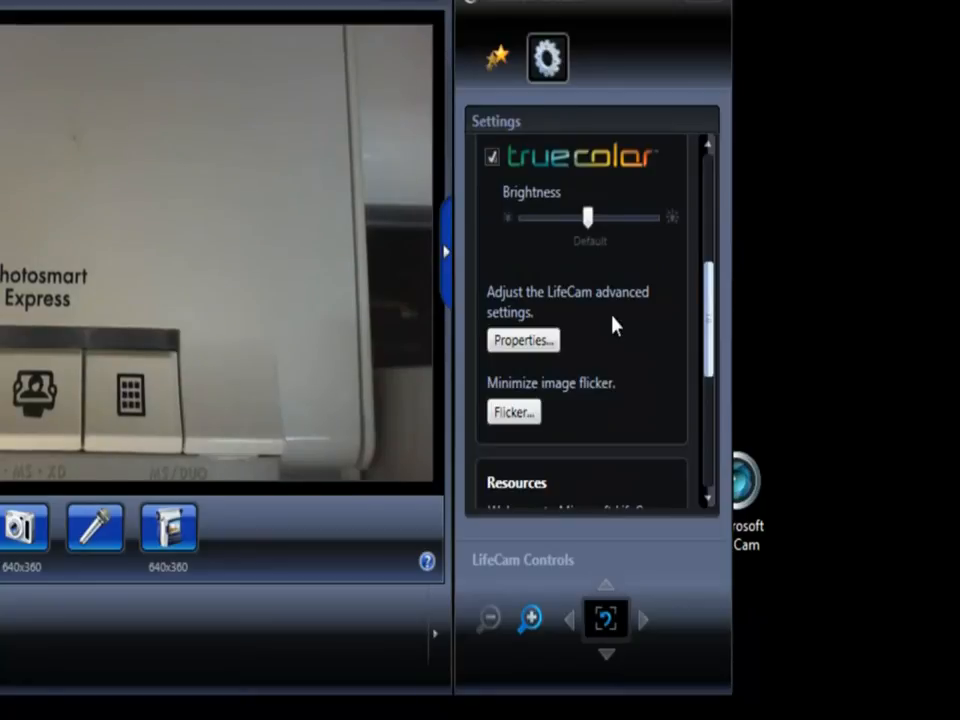
mouse_move(584, 264)
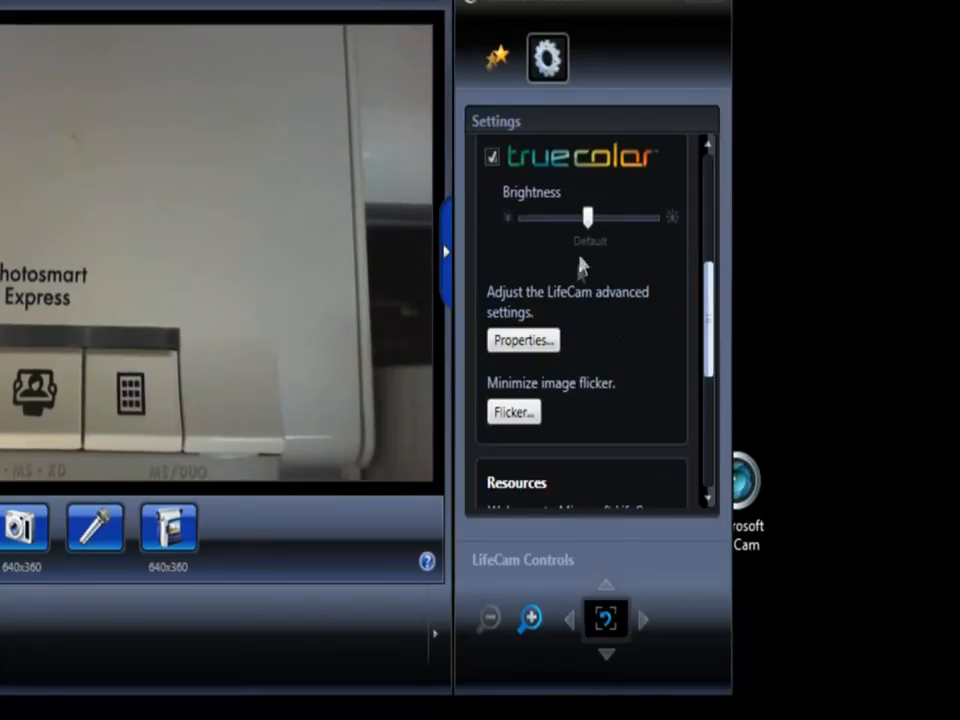
scroll(down, 3)
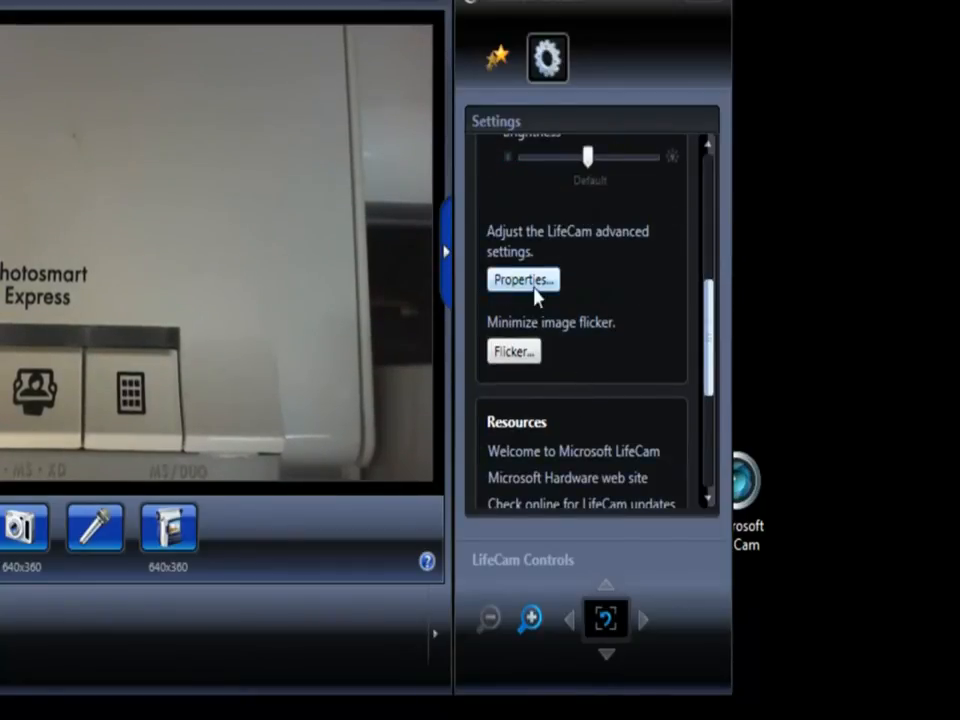
Enable automatic focus in the advanced camera properties and confirm.
click(522, 280)
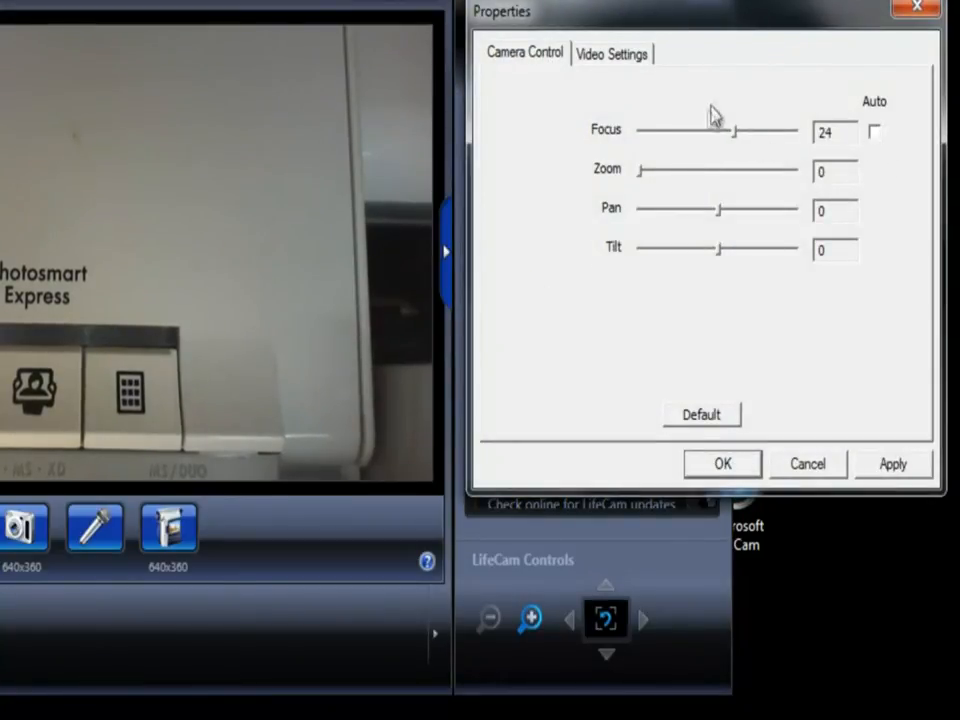
click(876, 132)
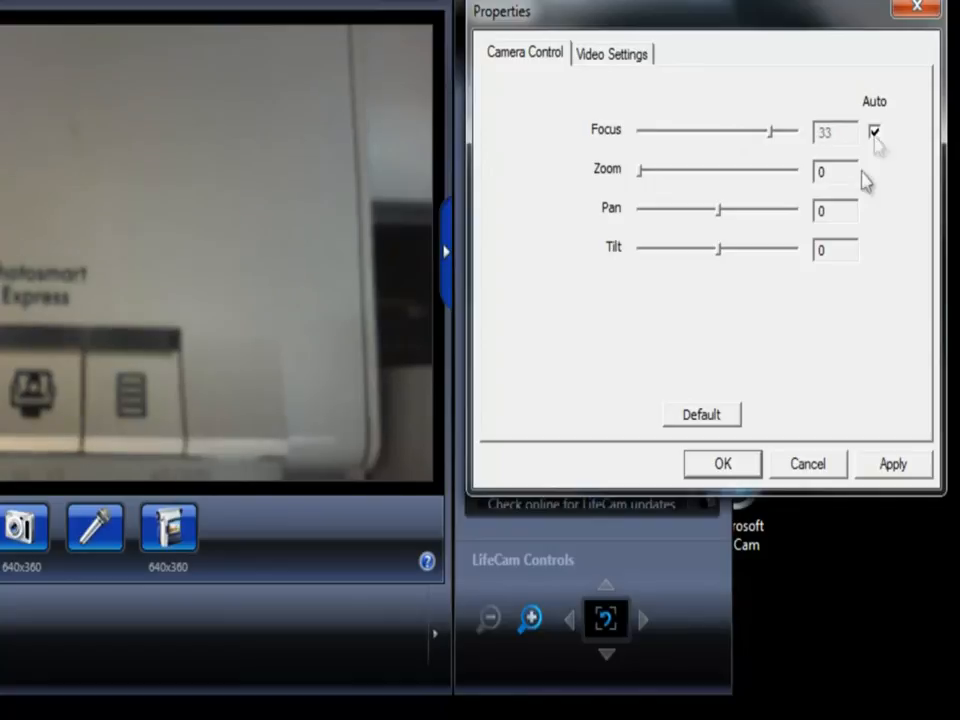
click(722, 464)
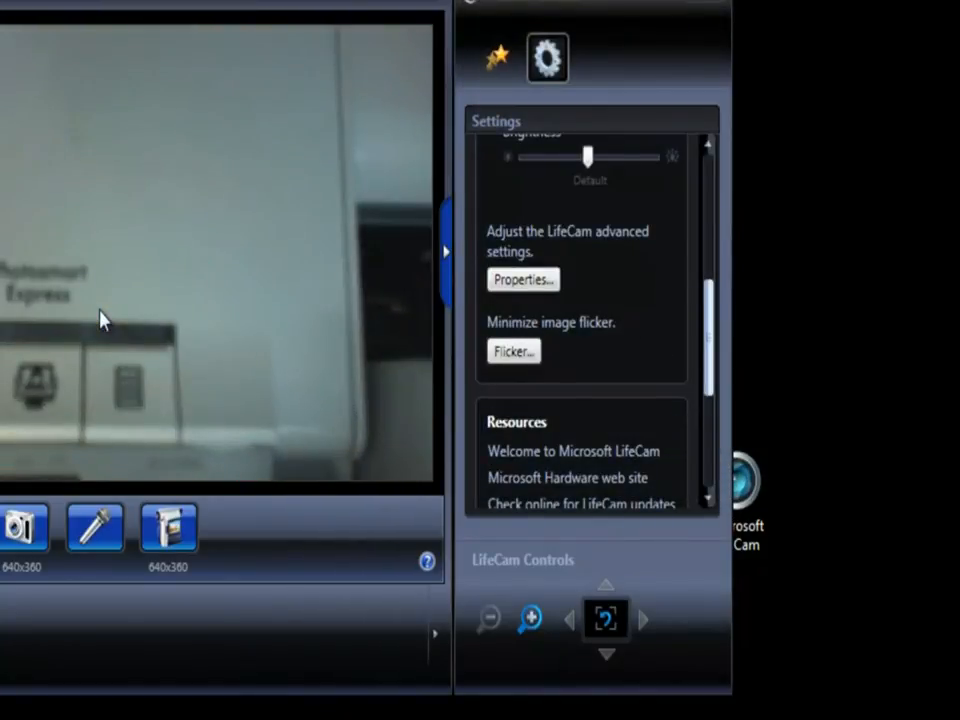
Try manual focus at value 10, then restore automatic focus and accept the properties.
click(520, 280)
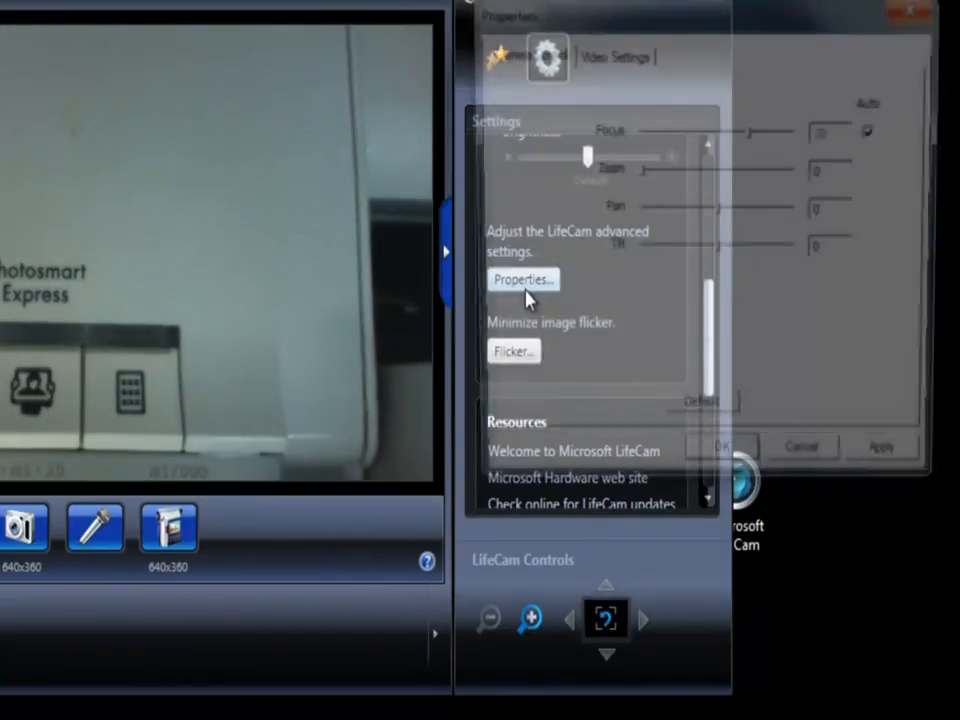
click(522, 280)
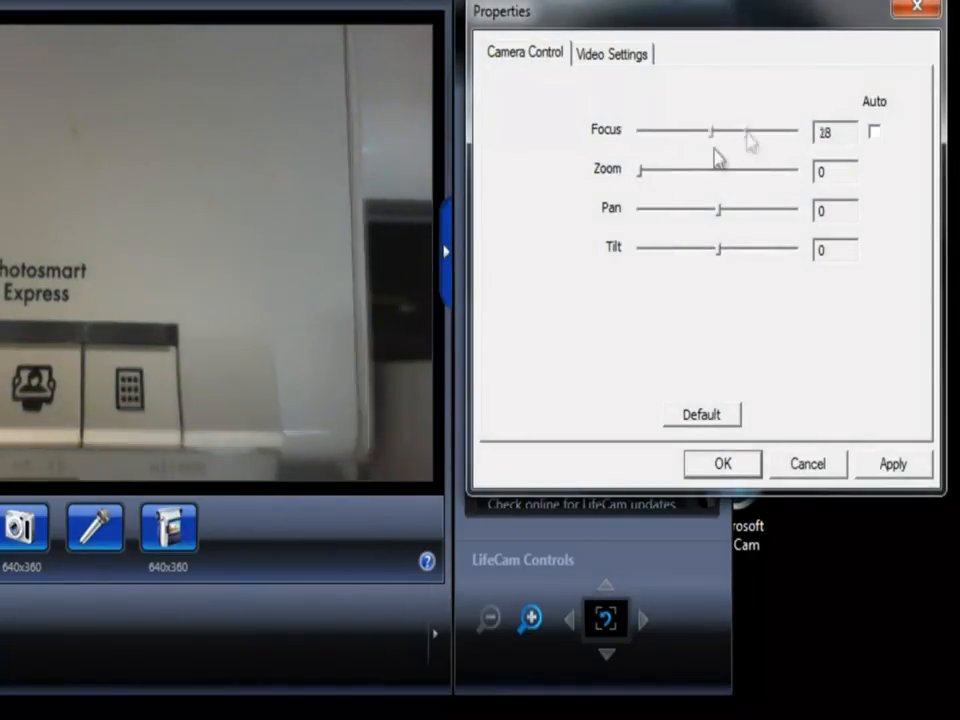
drag(710, 130, 680, 130)
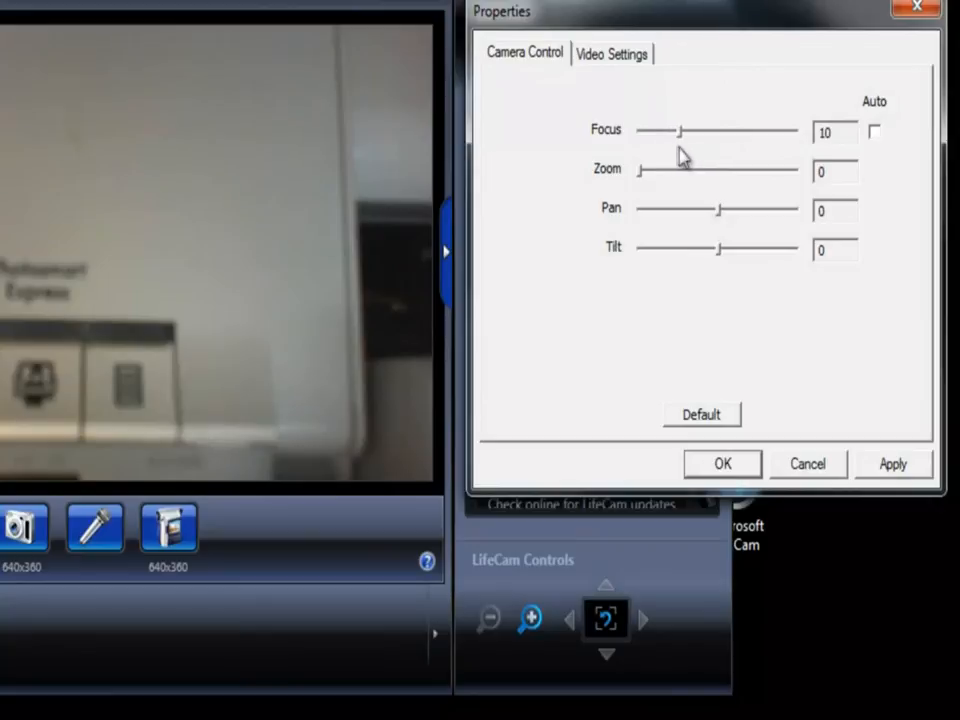
click(722, 464)
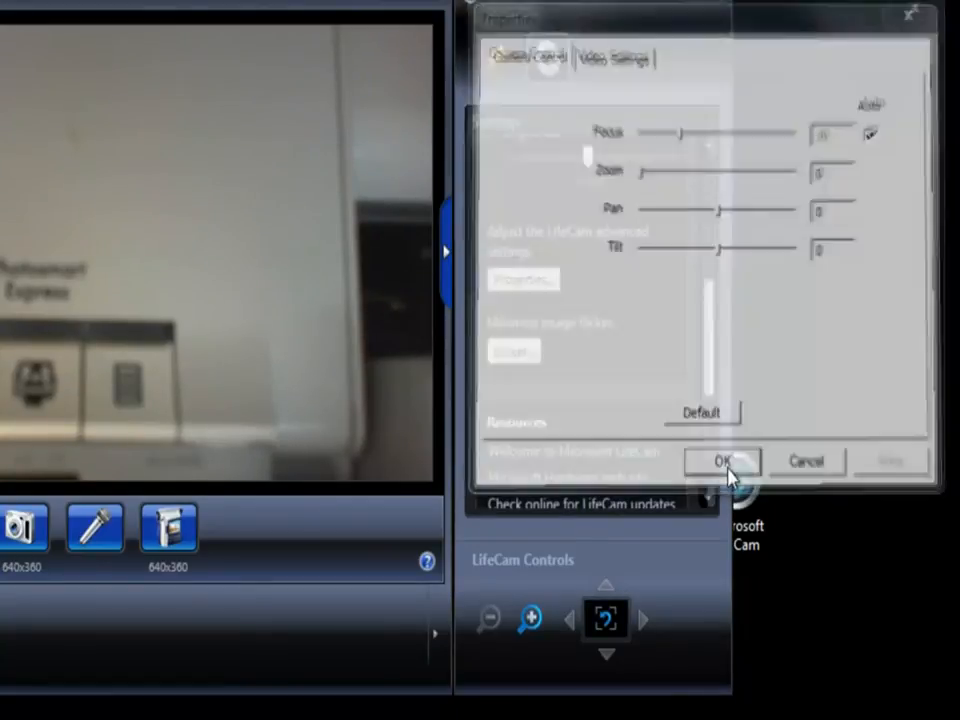
click(722, 460)
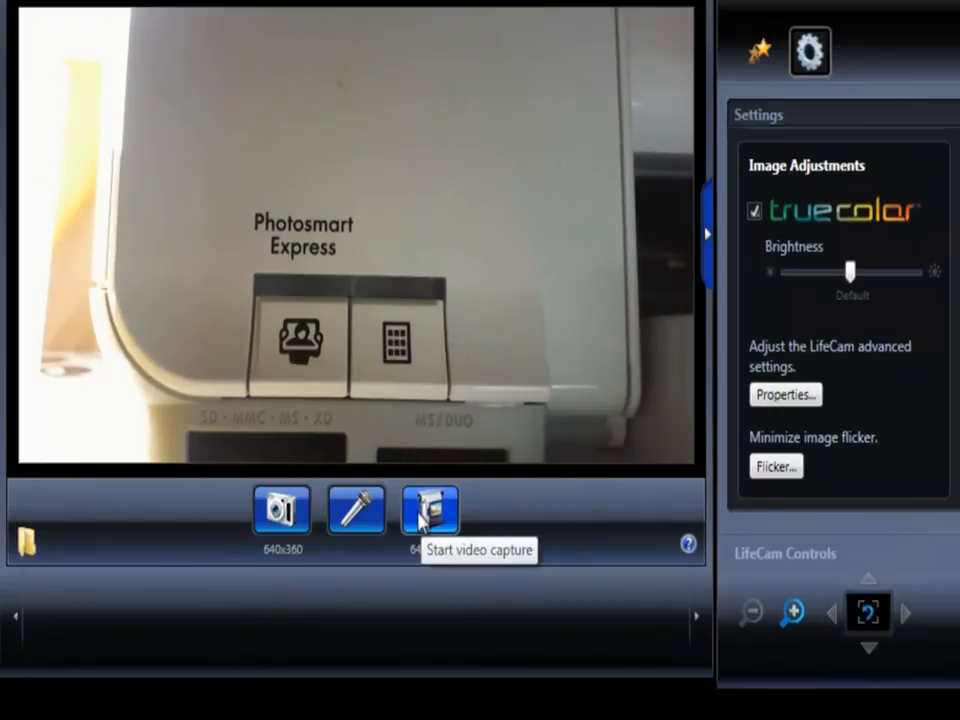
Record a video clip and stop so it lands in the capture filmstrip.
click(428, 510)
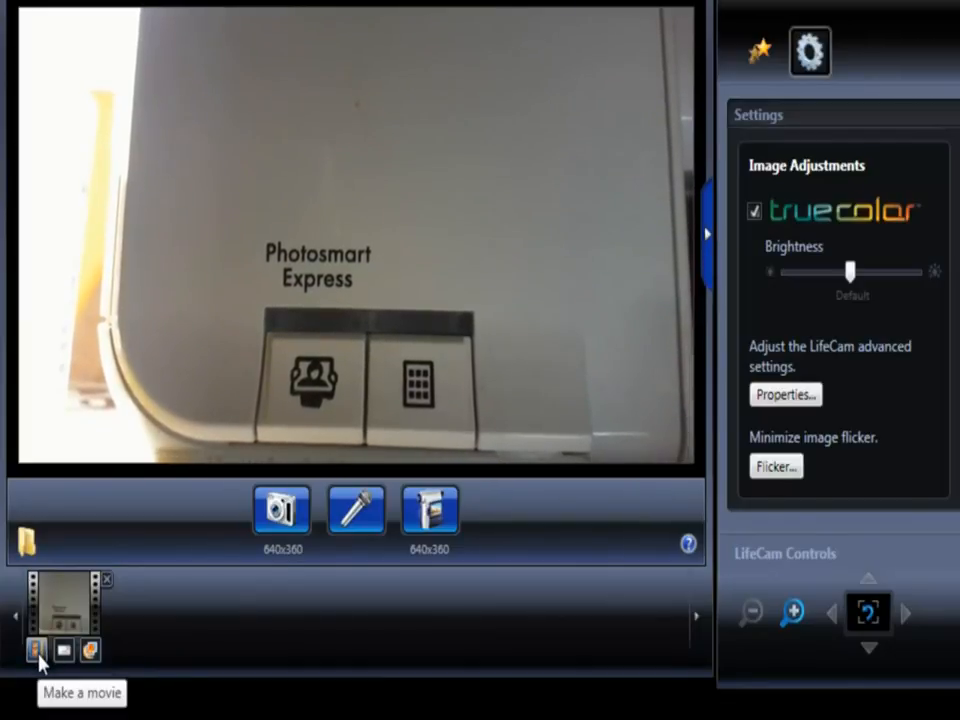
mouse_move(88, 652)
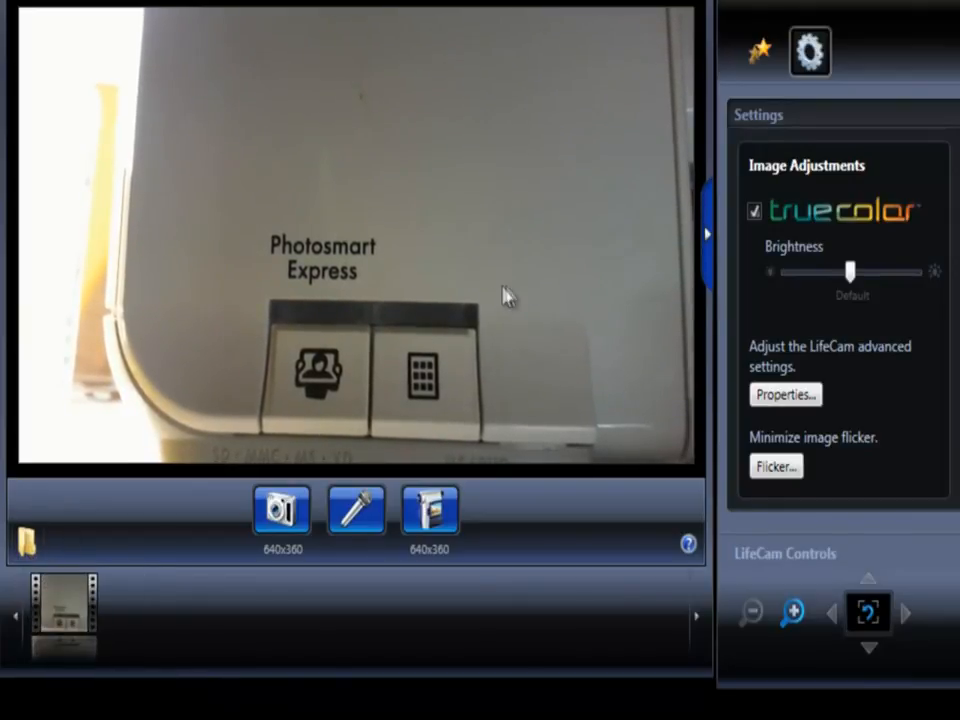
mouse_move(24, 544)
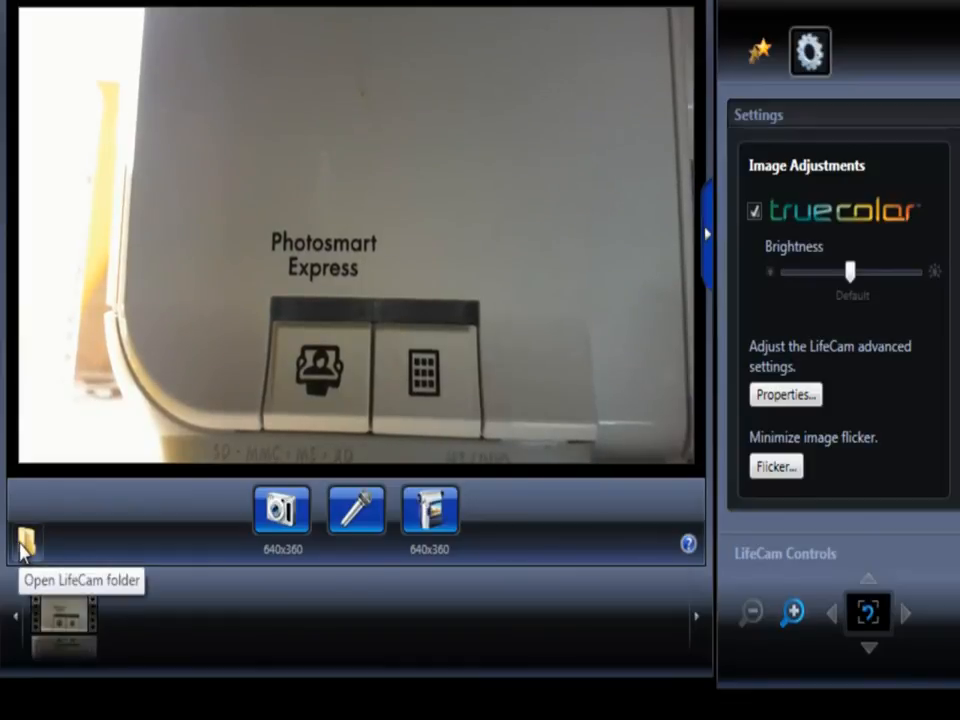
click(24, 540)
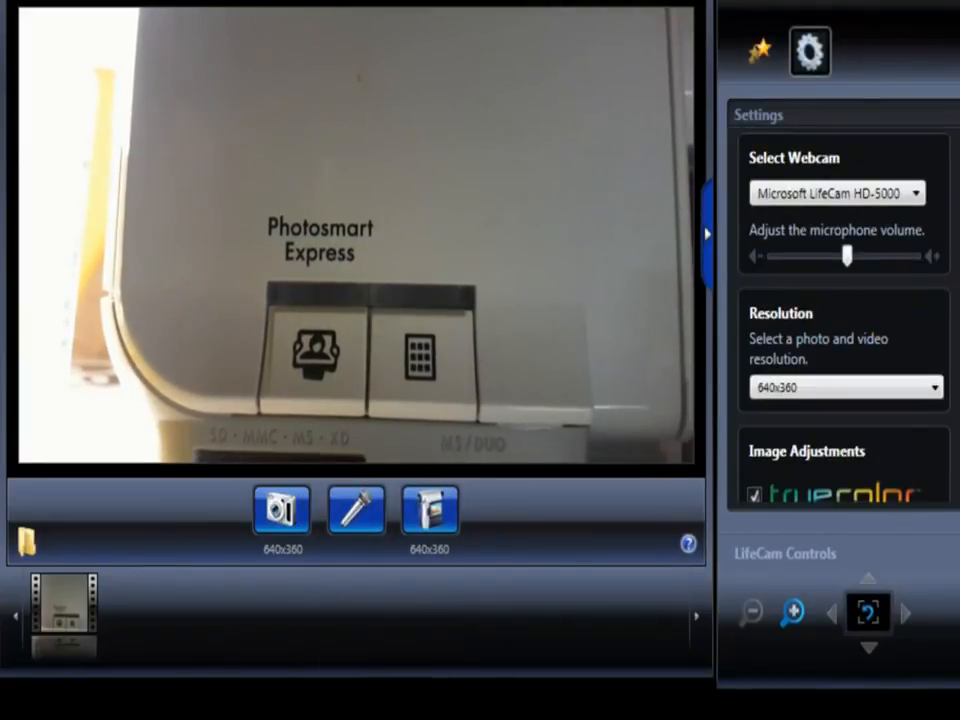
Set the photo and video resolution to HD 1280x720 instead of 640x360.
click(844, 388)
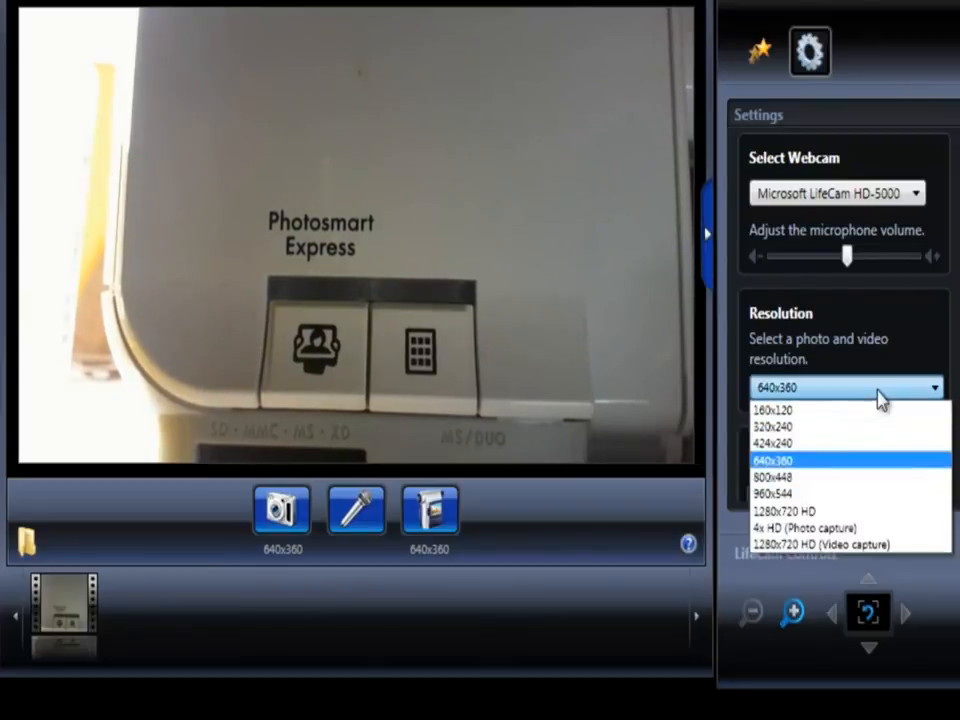
click(788, 512)
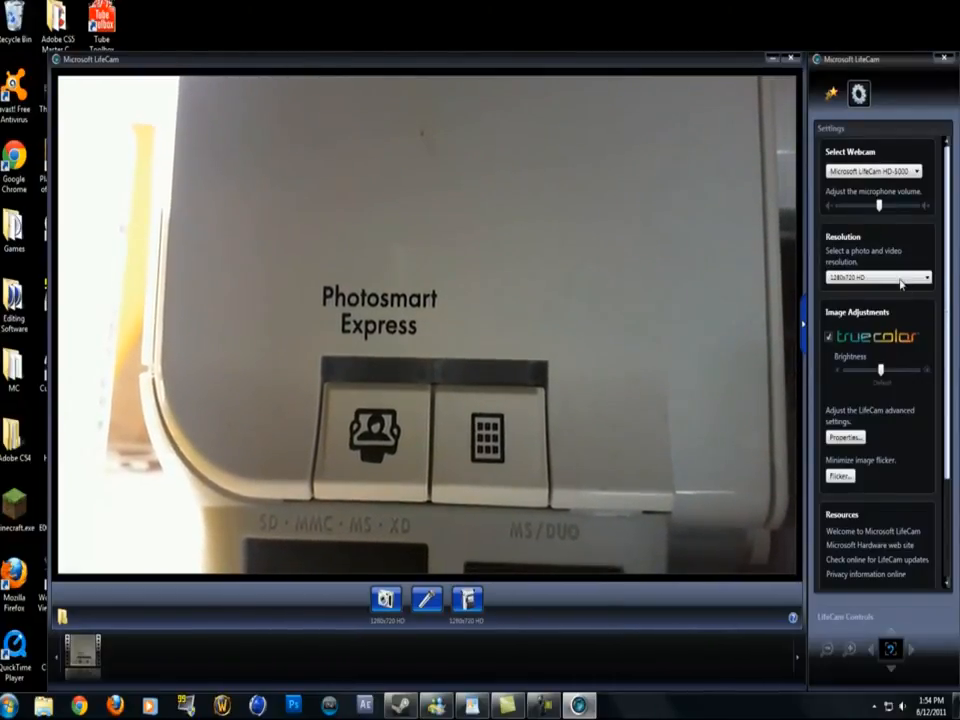
click(920, 276)
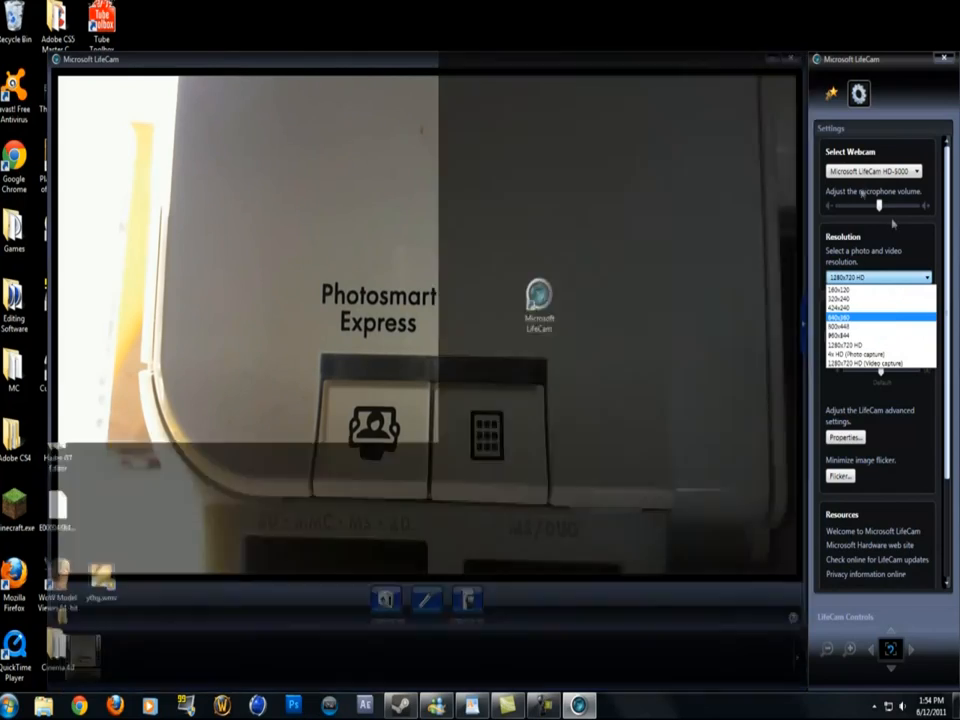